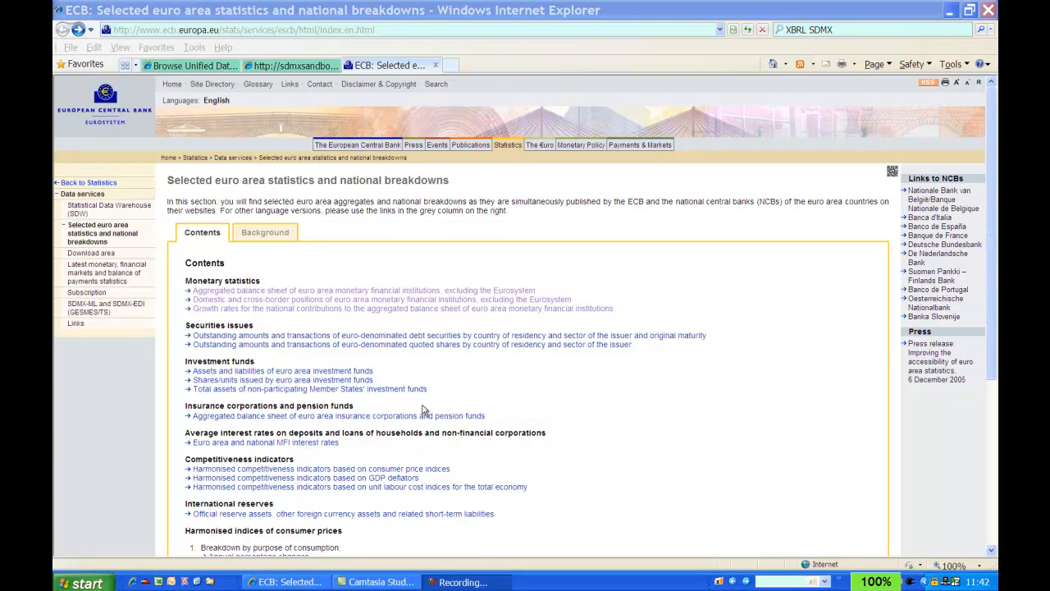
mouse_move(427, 410)
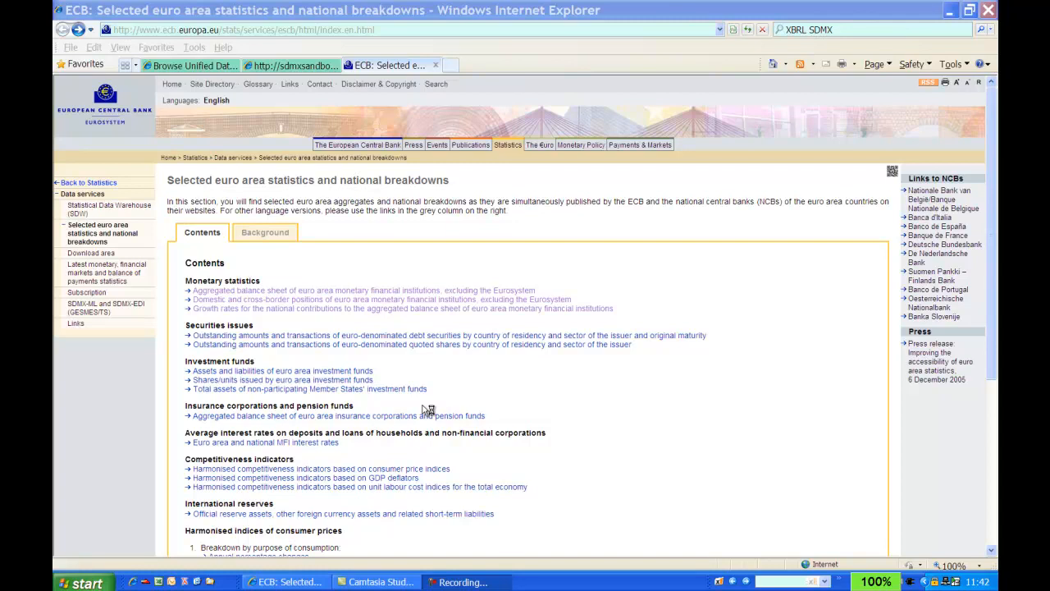
mouse_move(423, 408)
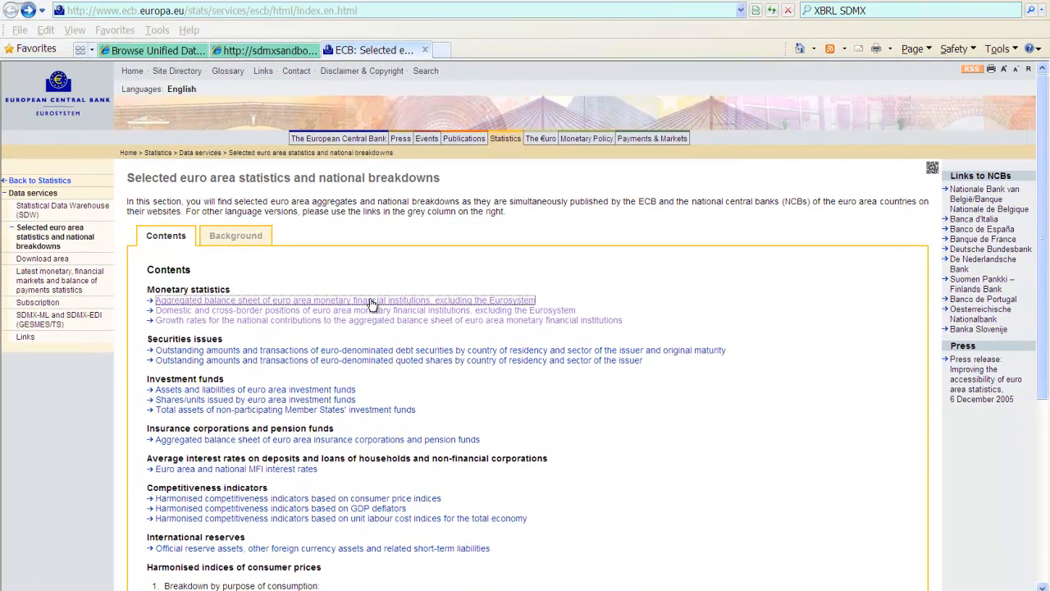
- Reach the December 2011 MFI aggregated balance sheet and copy its XML (SDMX-ML) file address
left_click(345, 299)
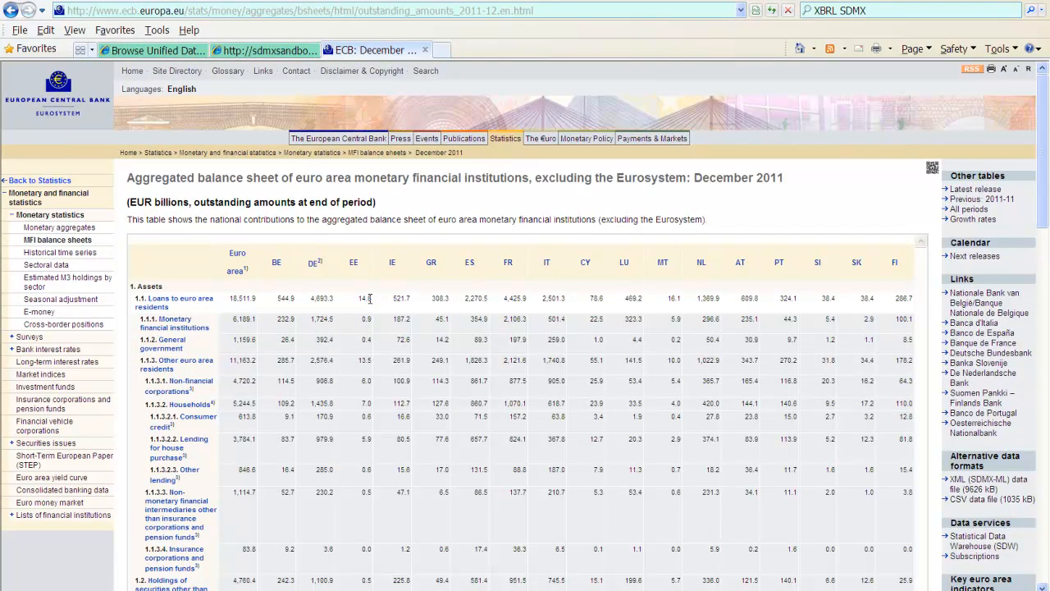
mouse_move(685, 447)
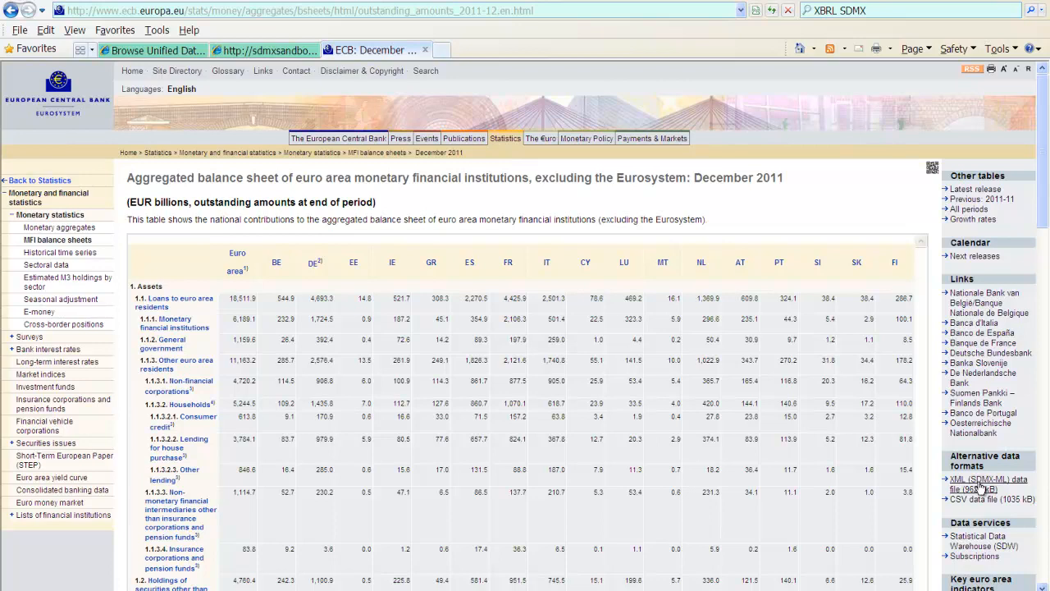
scroll("down", 3)
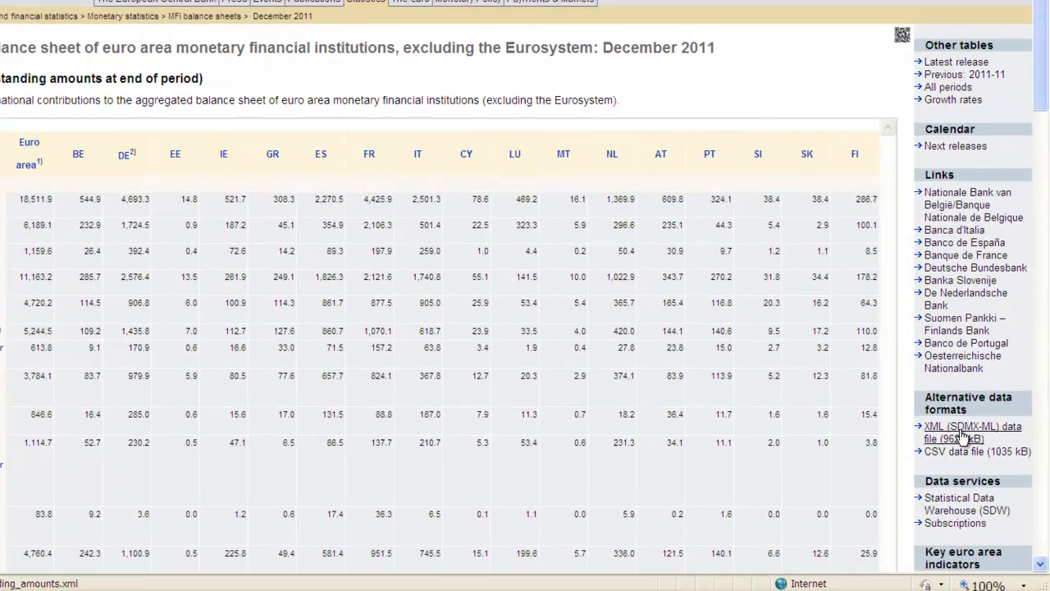
right_click(955, 433)
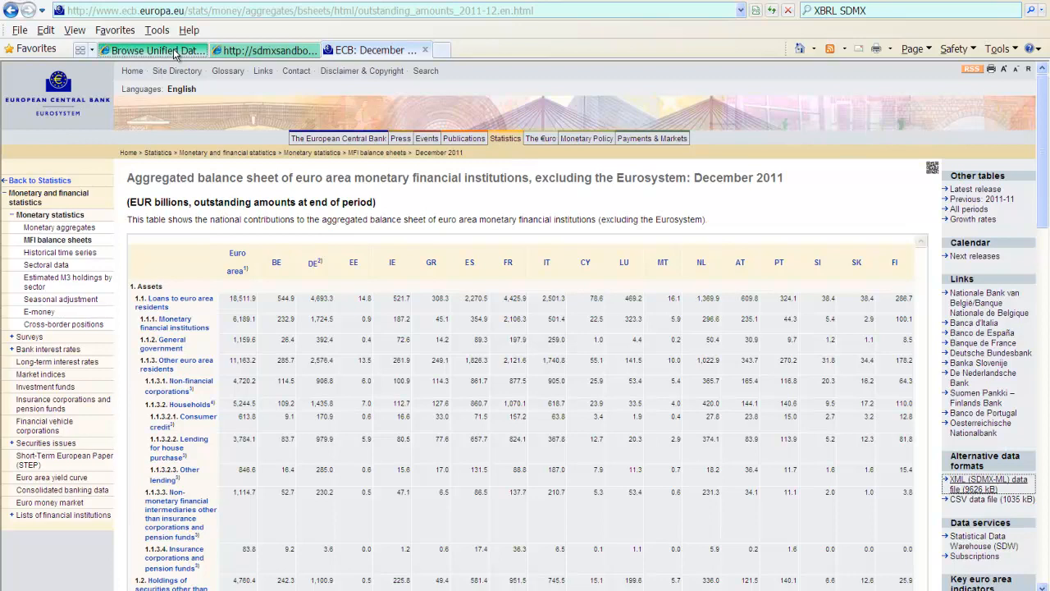
- Return to the Sandbox tab and go to Sandbox Structures, reaching the Fusion Registry listing
left_click(151, 49)
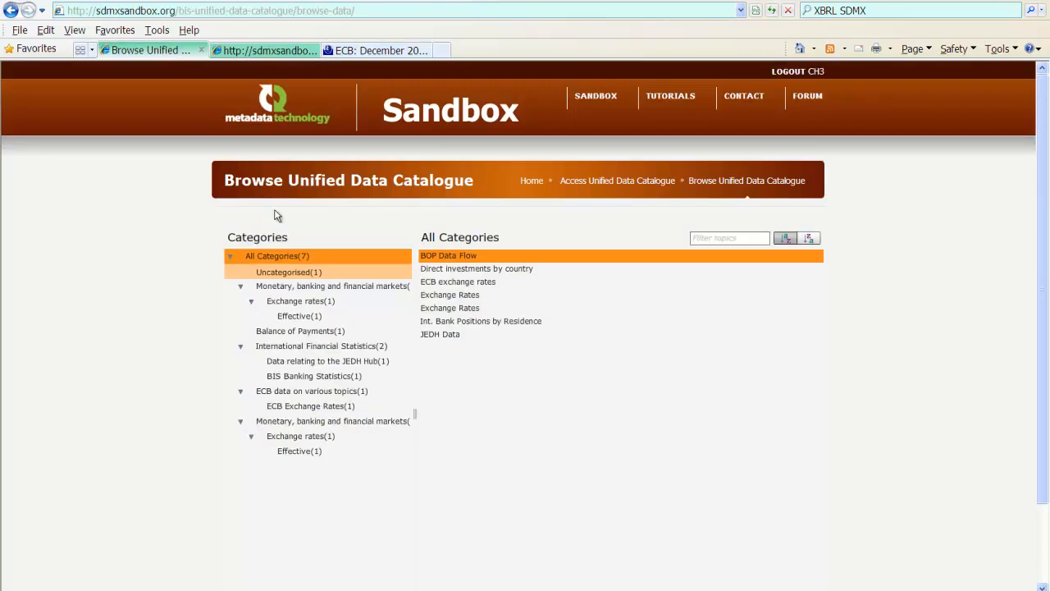
left_click(312, 405)
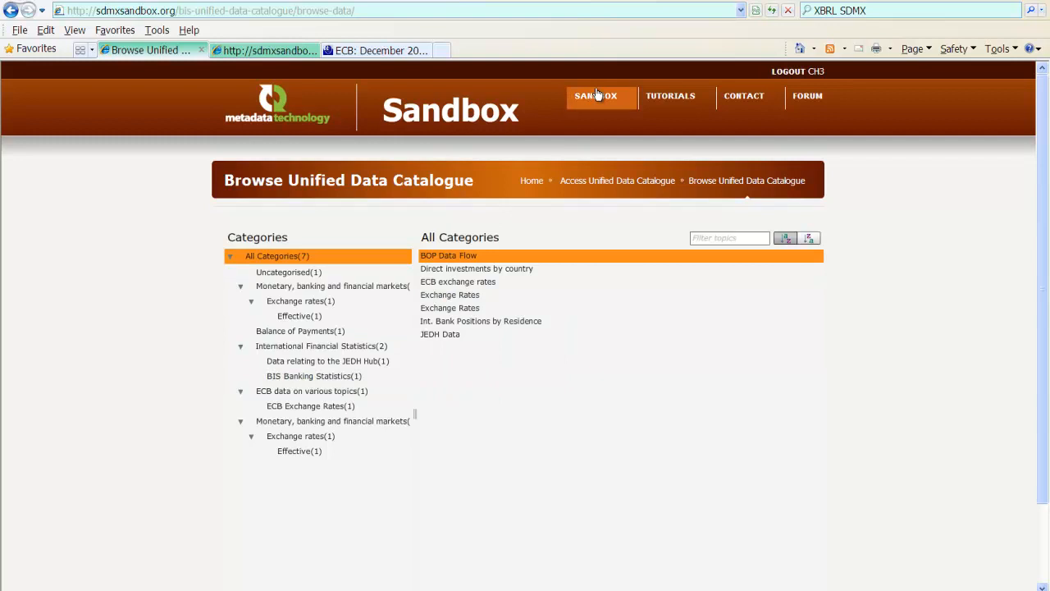
left_click(595, 95)
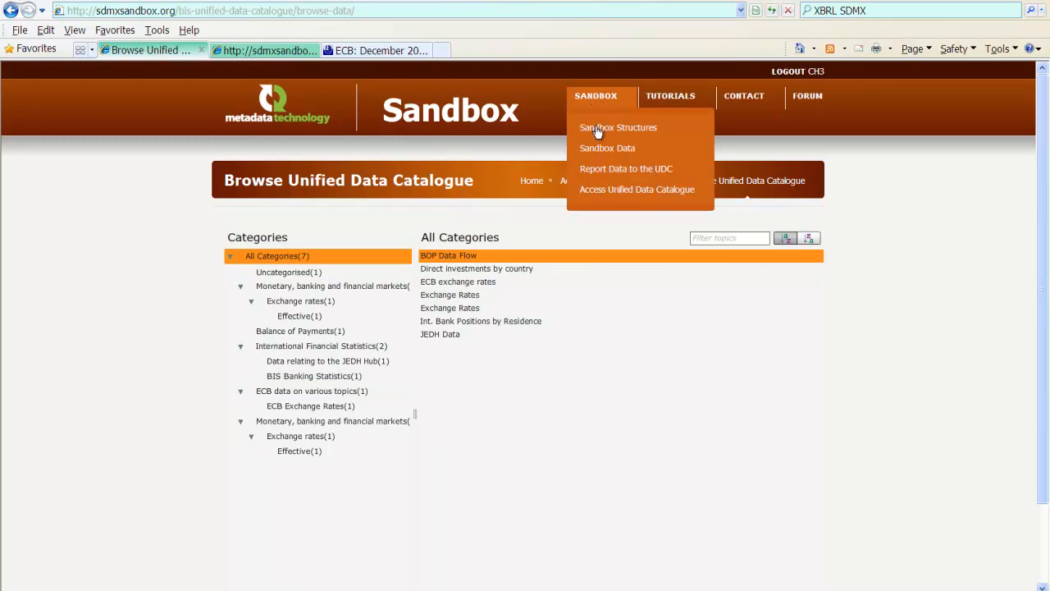
left_click(619, 128)
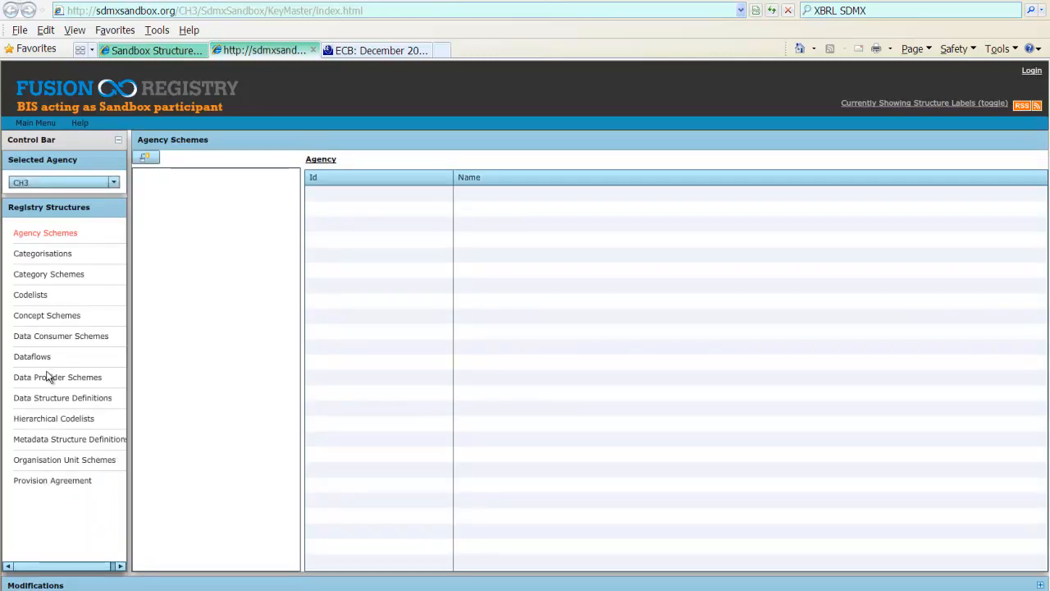
- View the balance sheet structure's dimensions and the ECB category scheme, then return to Sandbox Structures
left_click(62, 397)
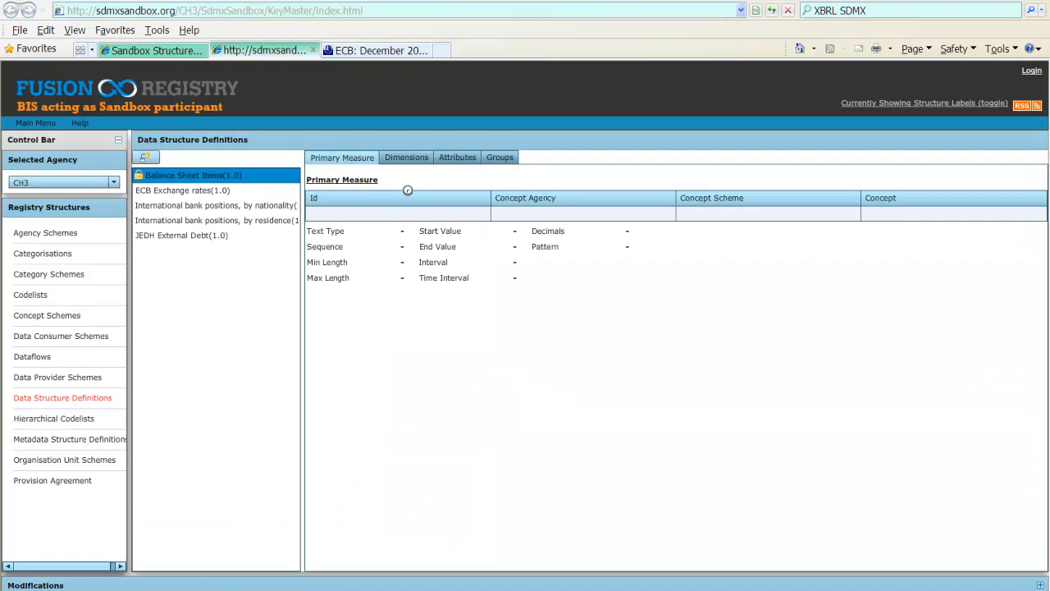
left_click(407, 158)
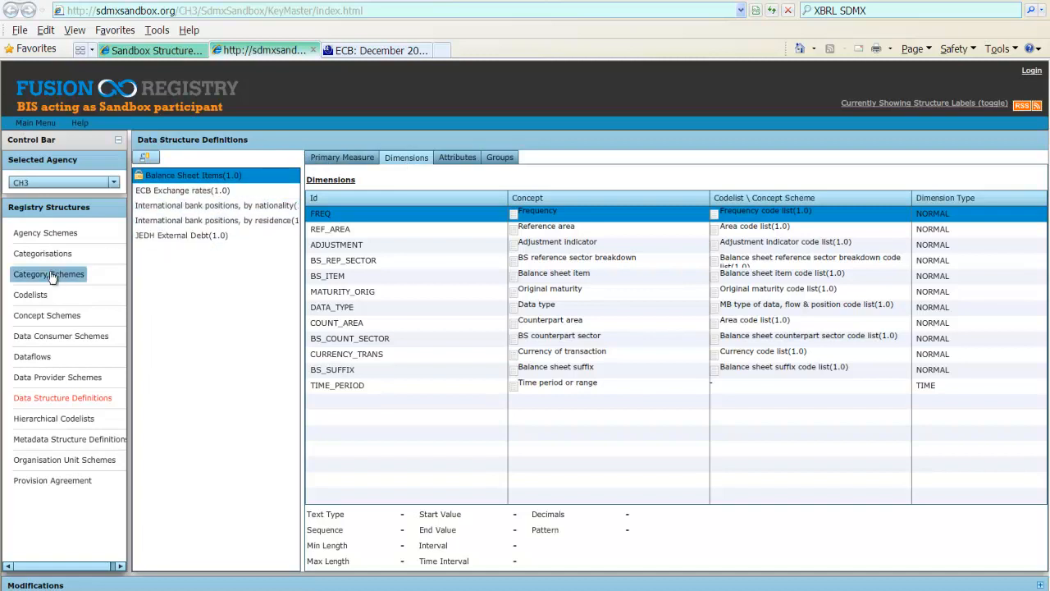
left_click(50, 272)
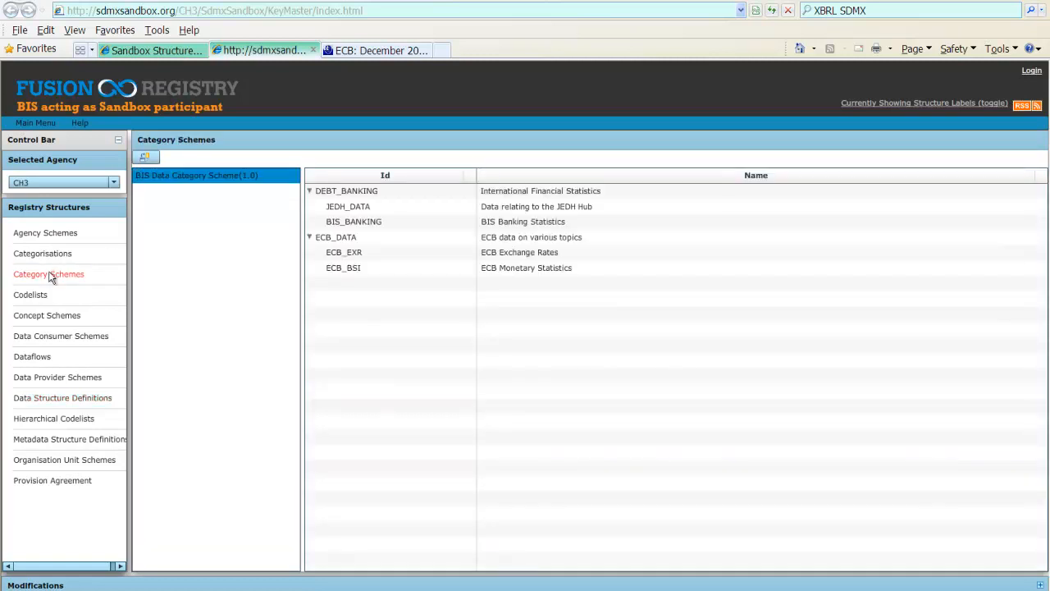
left_click(343, 267)
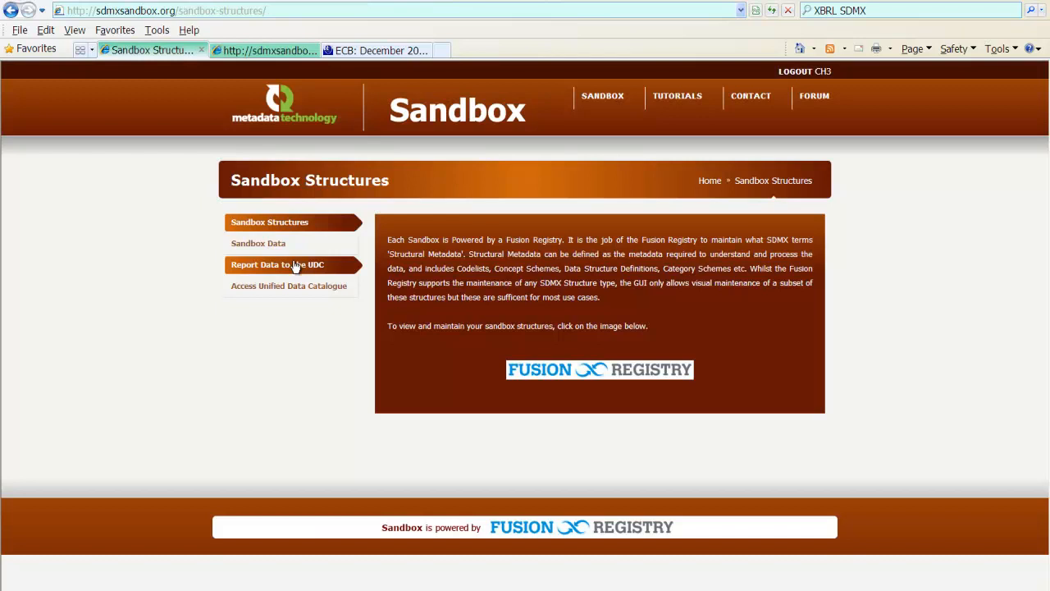
- Register the outstanding_amounts.xml URL under the ECB BSI provision agreement via Enter URL
left_click(275, 264)
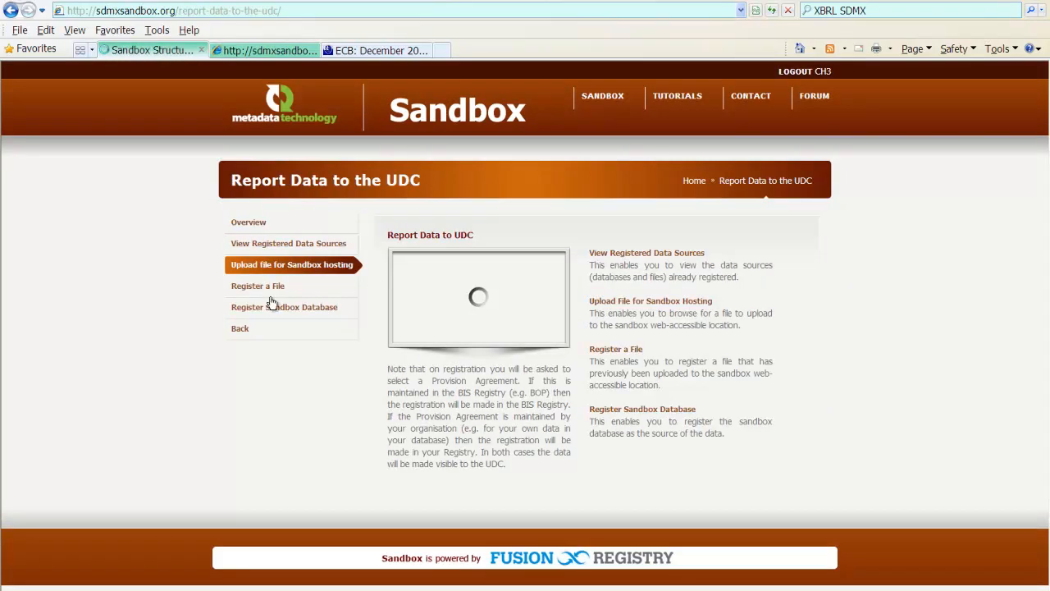
left_click(257, 286)
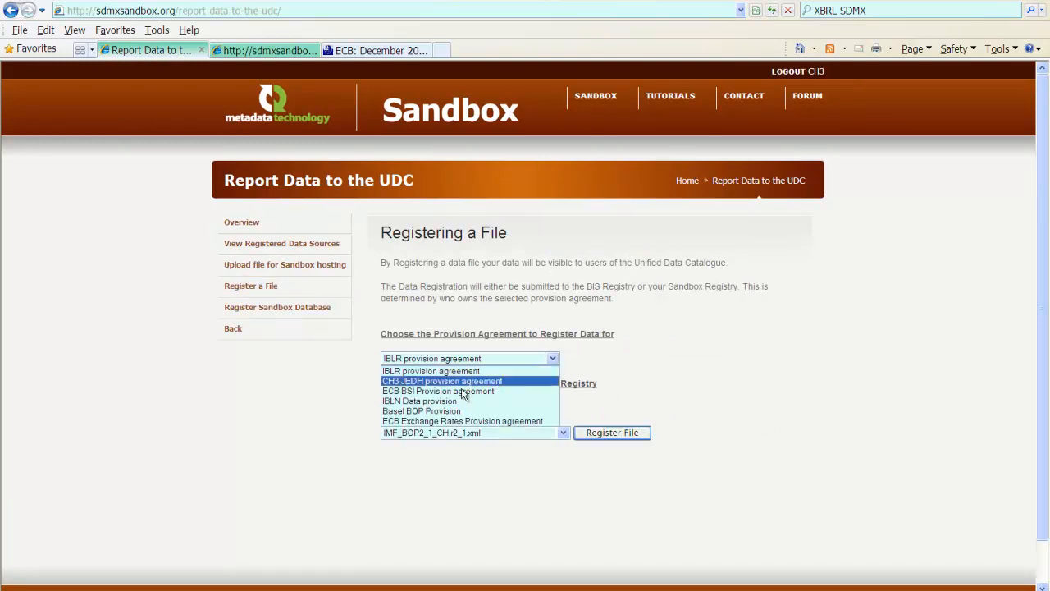
left_click(438, 390)
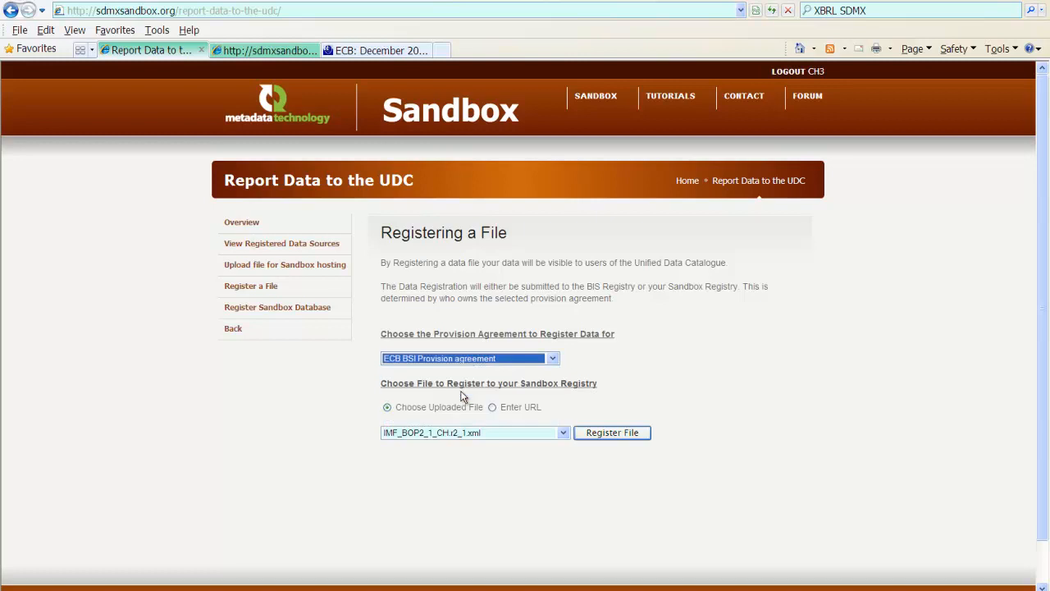
left_click(492, 407)
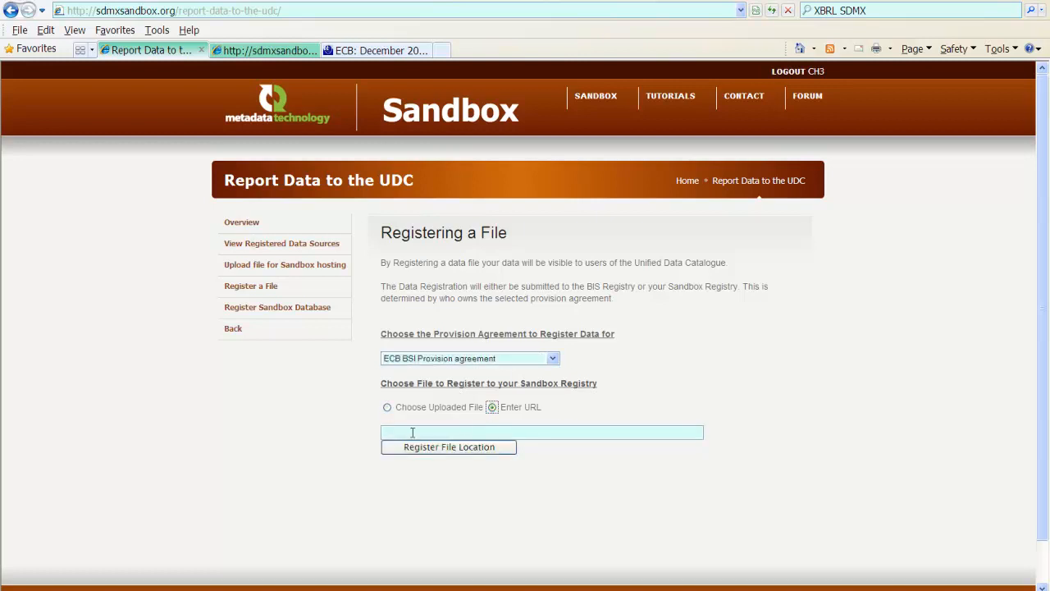
type("https://www.ecb.europa.eu/stats/sdmx/bsi/1/data/outstanding_amounts.xml")
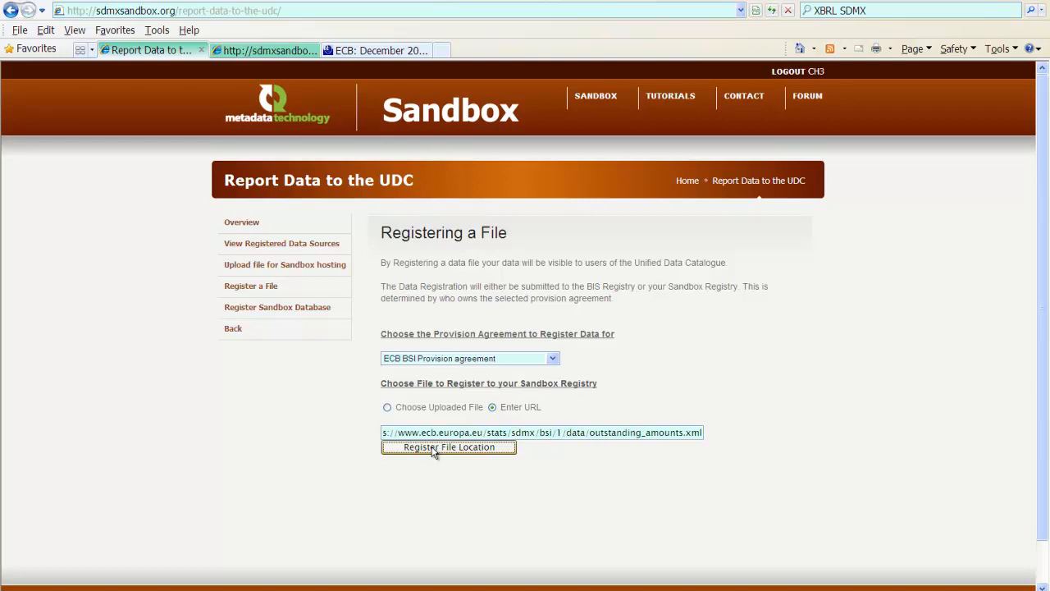
left_click(450, 446)
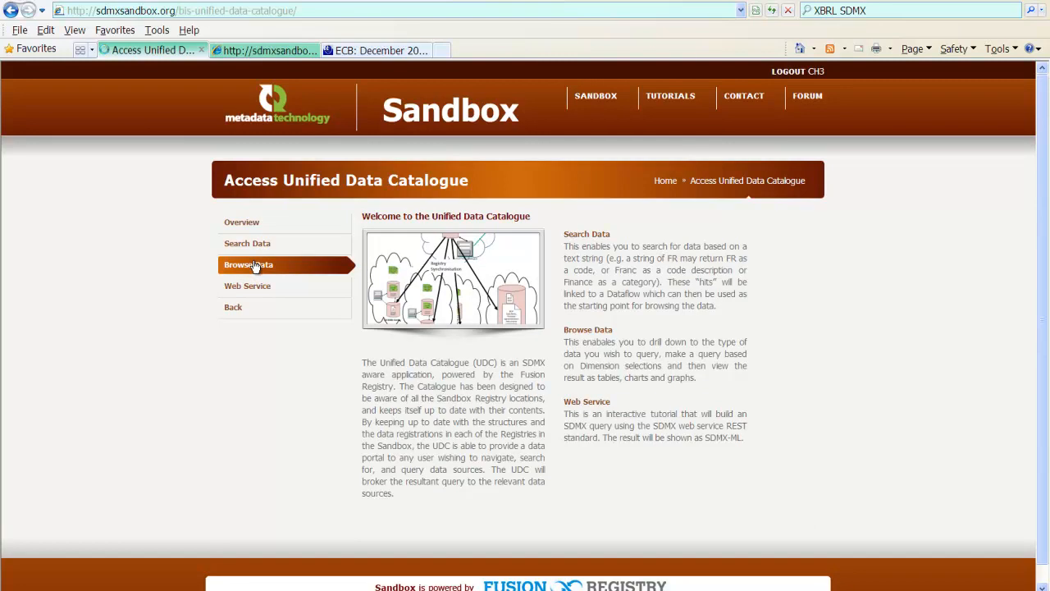
- Select the ECB Monetary Statistics category and open its dataflow showing fixed dimensions and reference areas
left_click(249, 264)
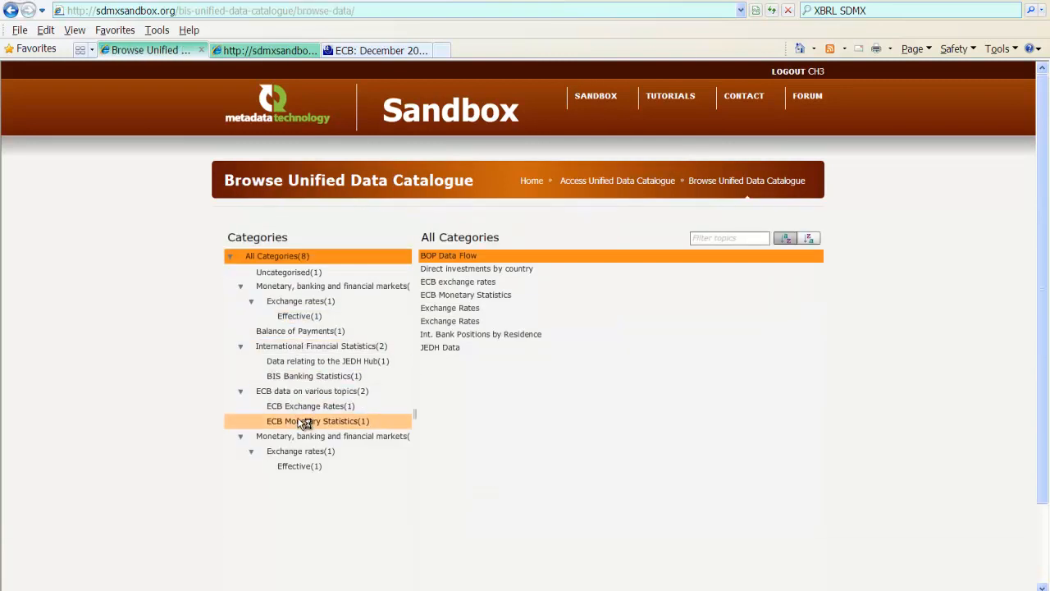
left_click(318, 420)
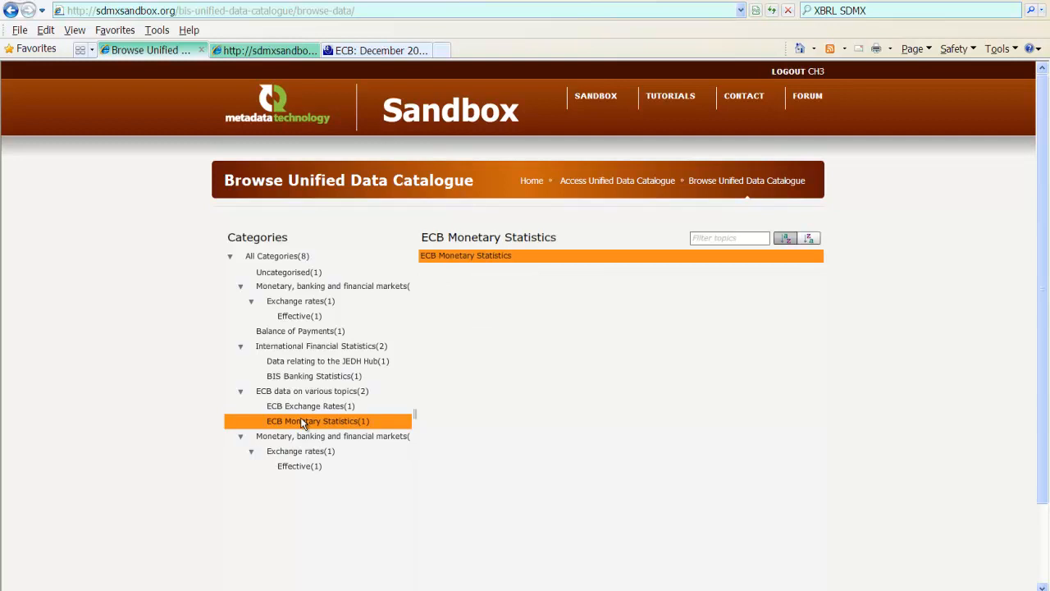
left_click(466, 256)
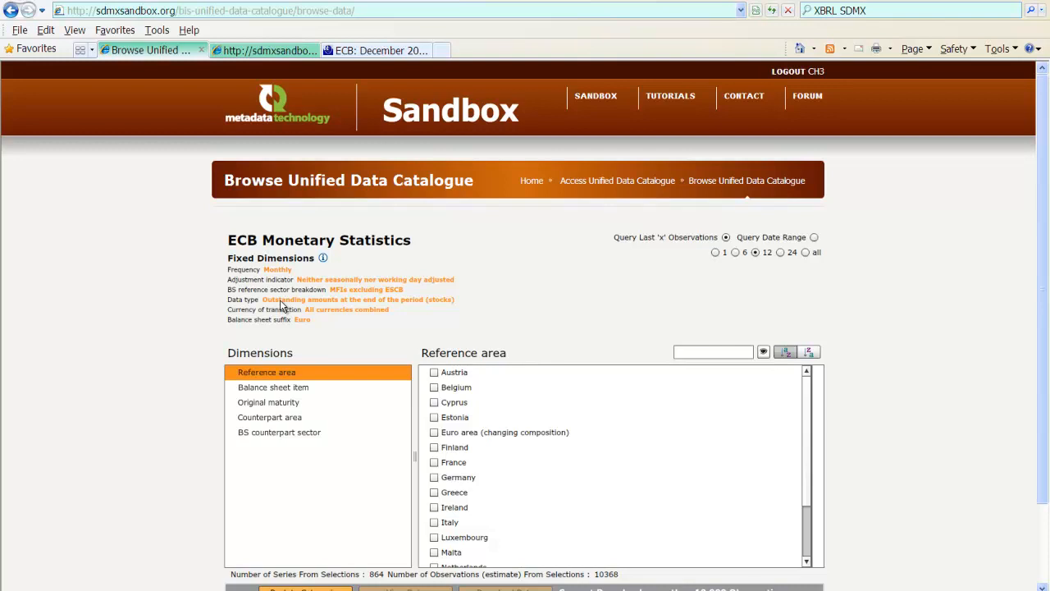
mouse_move(233, 307)
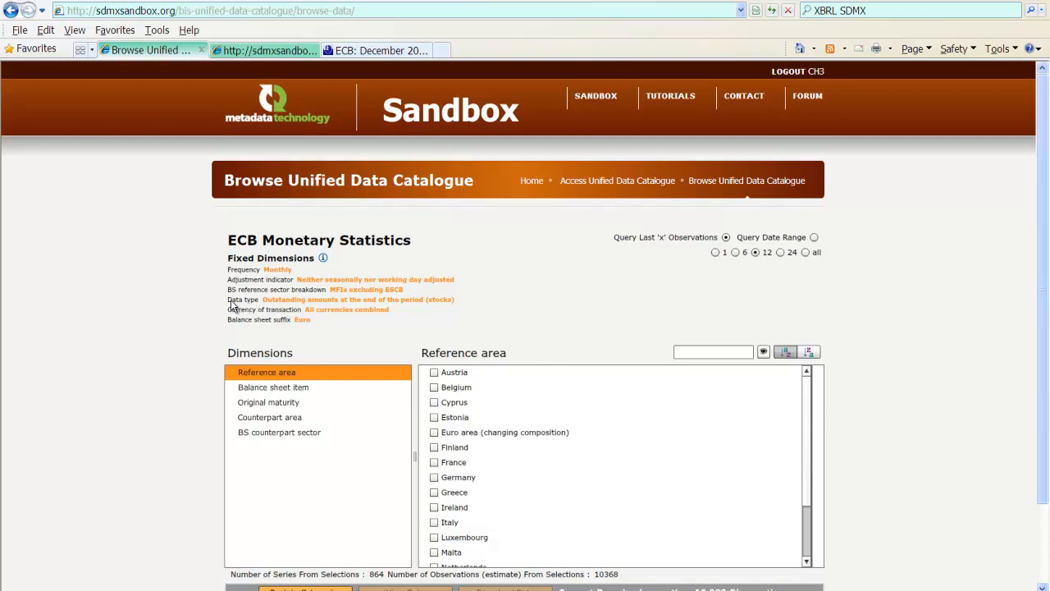
mouse_move(282, 307)
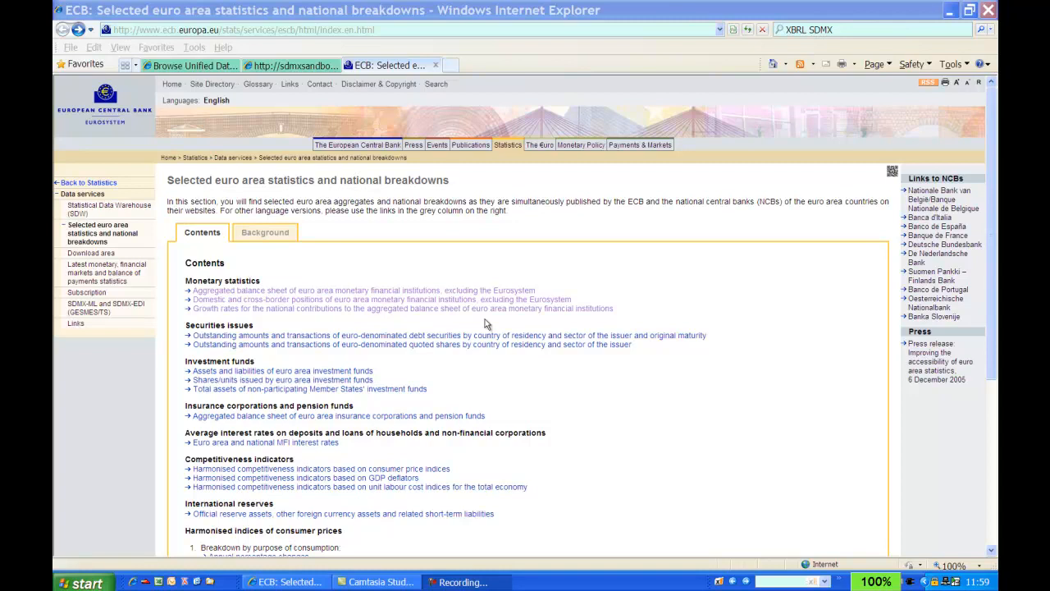
mouse_move(485, 322)
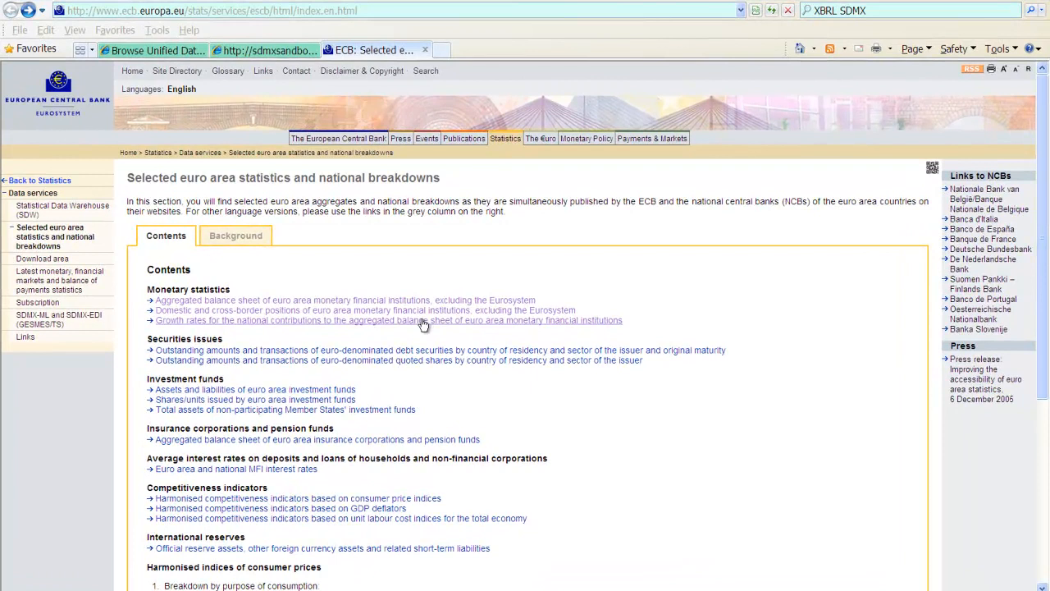
- Reach the MFI growth rates table and copy the shortcut of its SDMX-ML data file link
left_click(387, 320)
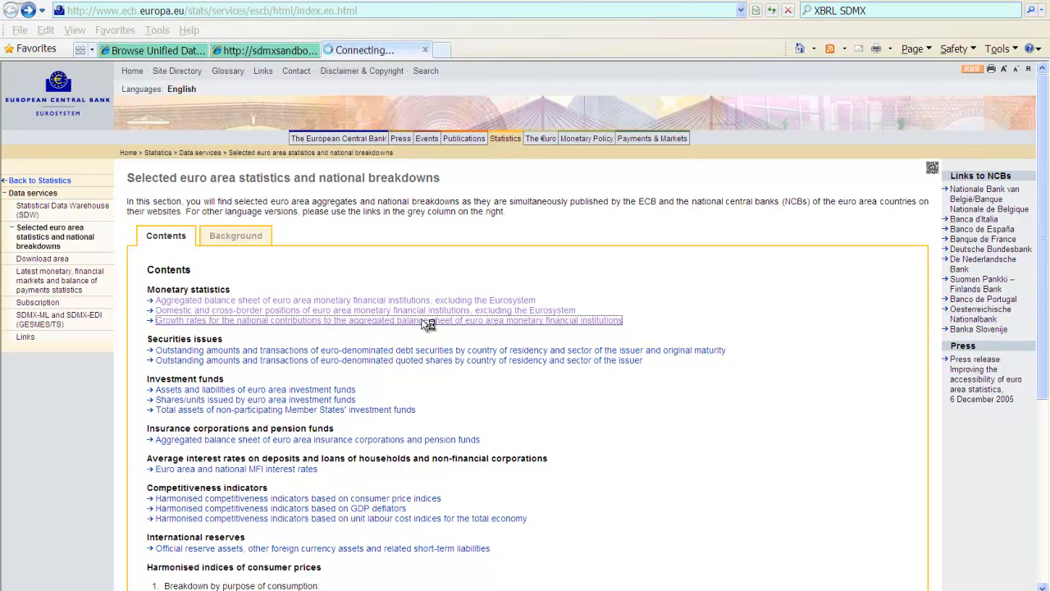
left_click(385, 320)
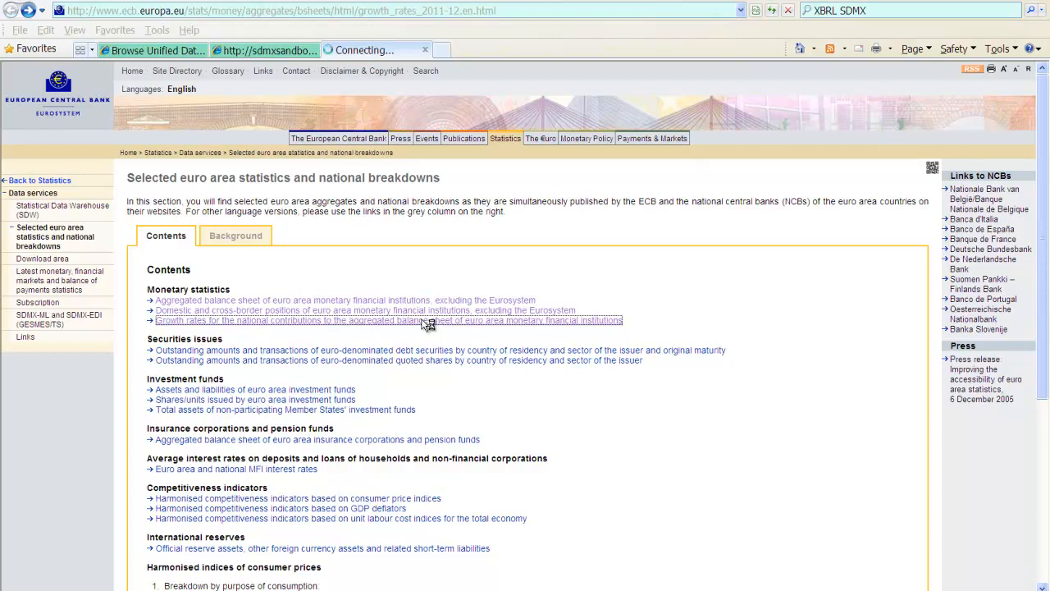
left_click(388, 320)
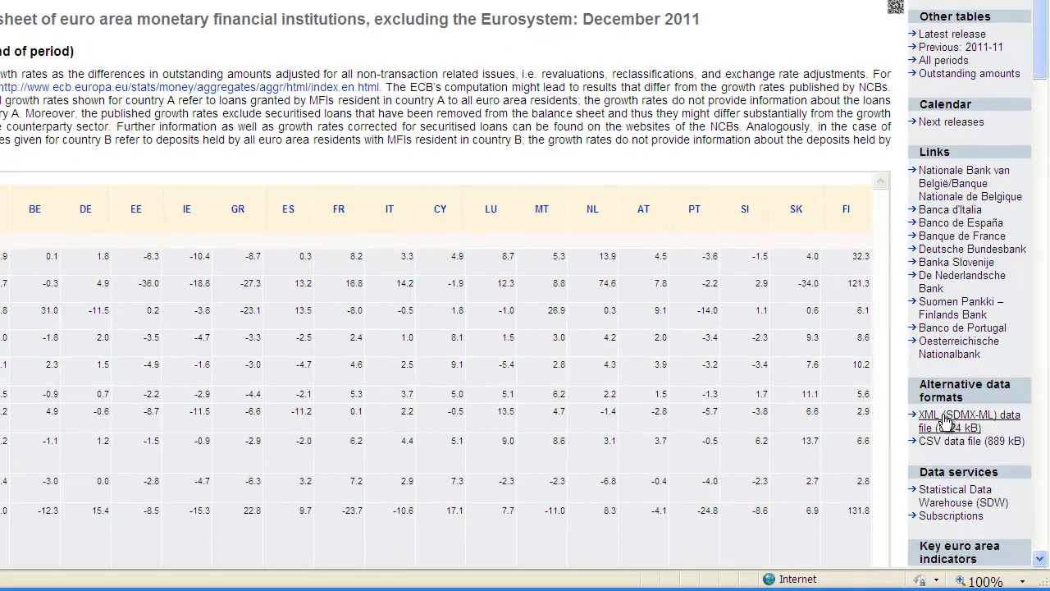
right_click(968, 418)
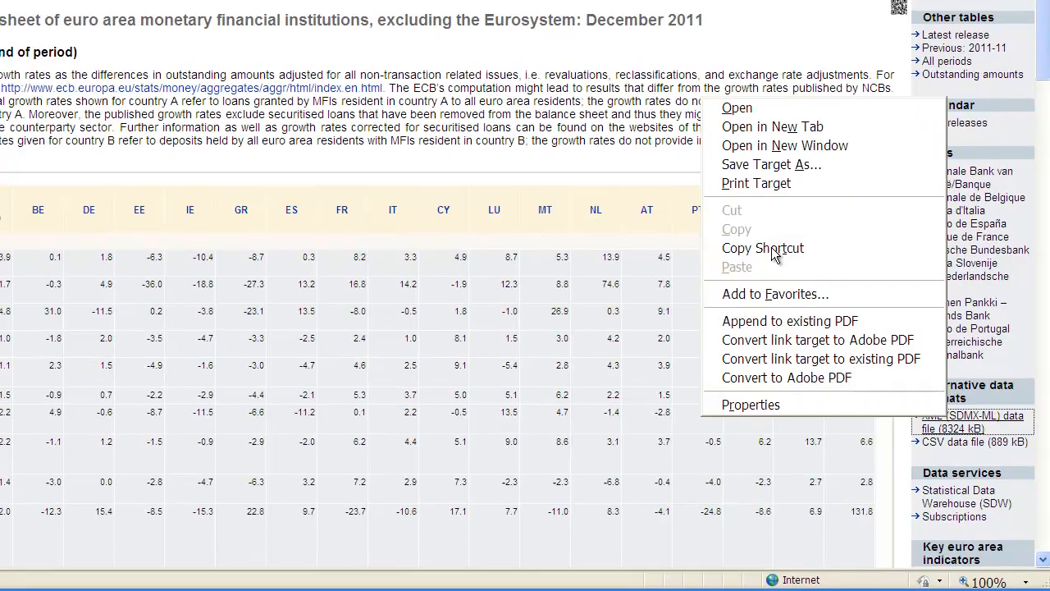
left_click(197, 13)
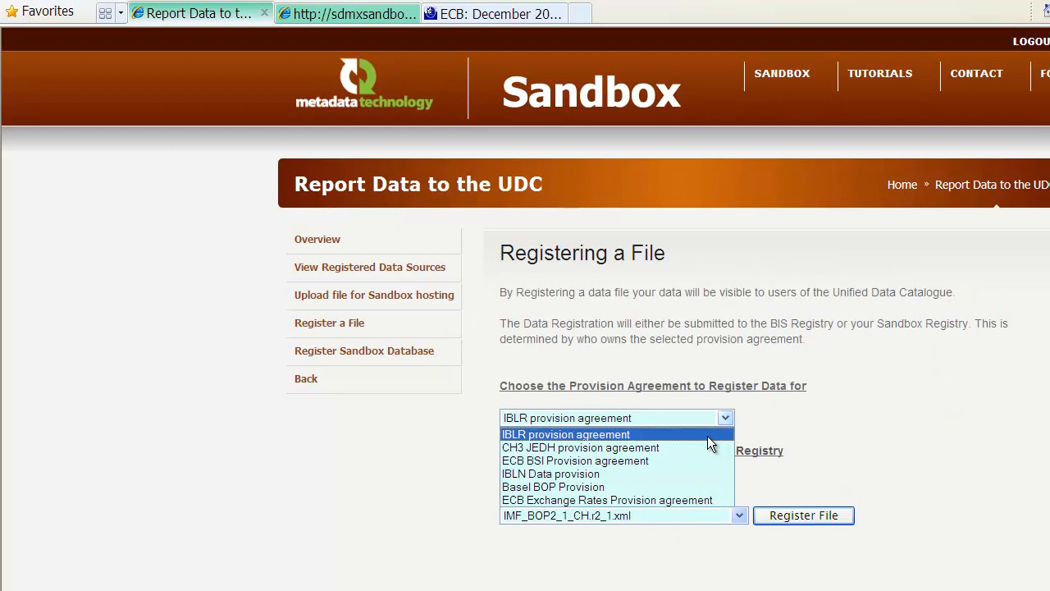
- Fill the ECB BSI agreement registration with the growth_rates.xml URL via Enter URL
left_click(574, 459)
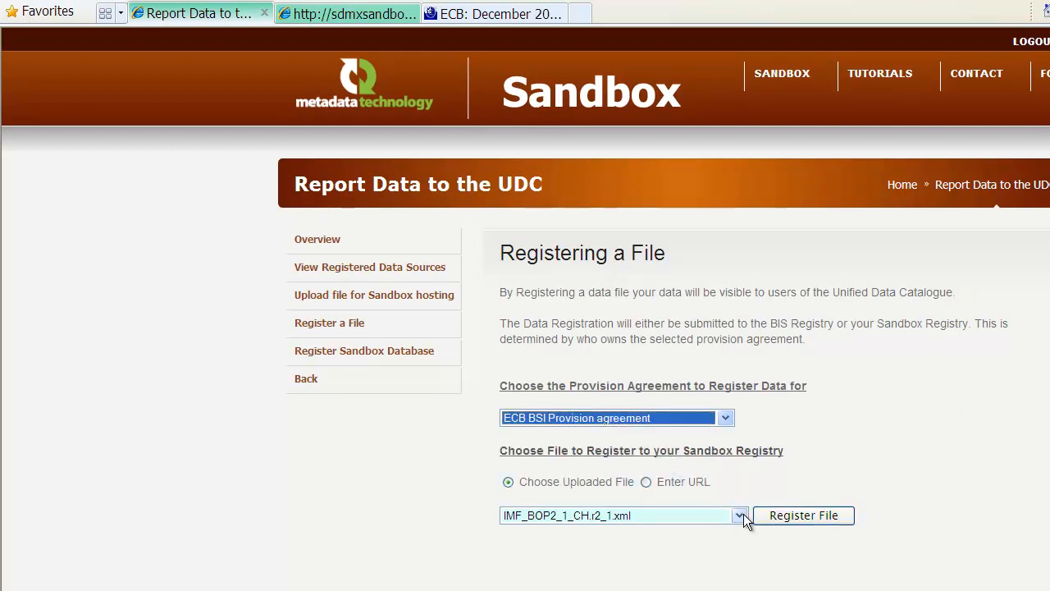
left_click(646, 482)
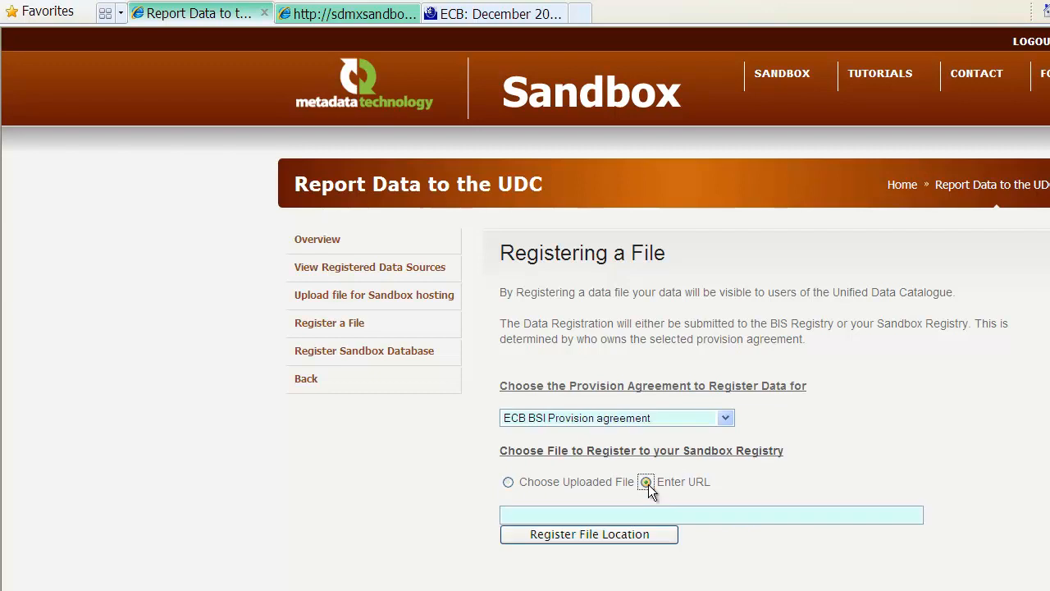
left_click(646, 483)
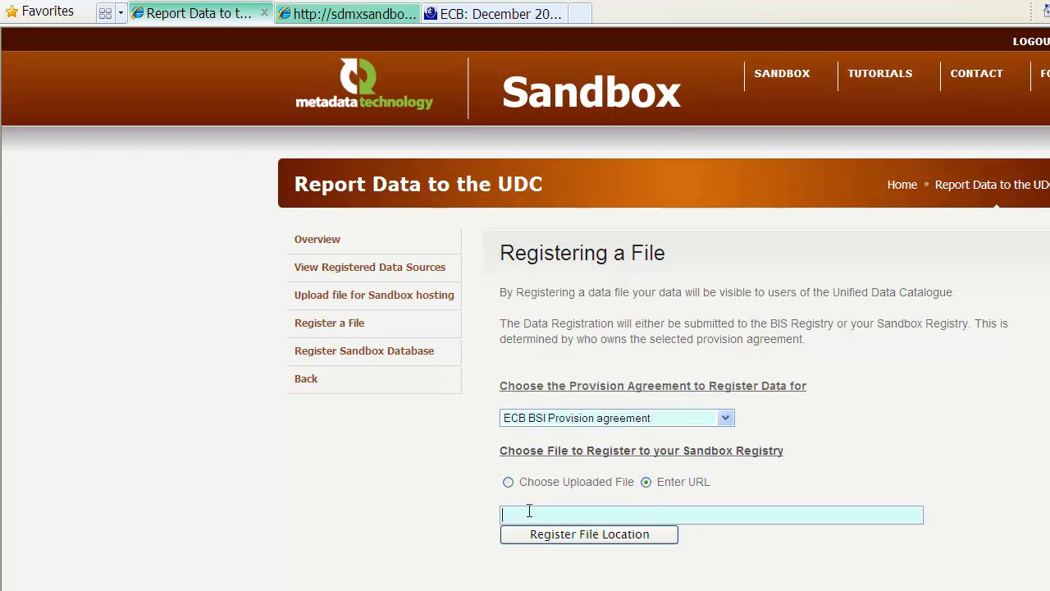
type("https://www.ecb.europa.eu/stats/sdmx/bsi/1/data/growth_rates.xml")
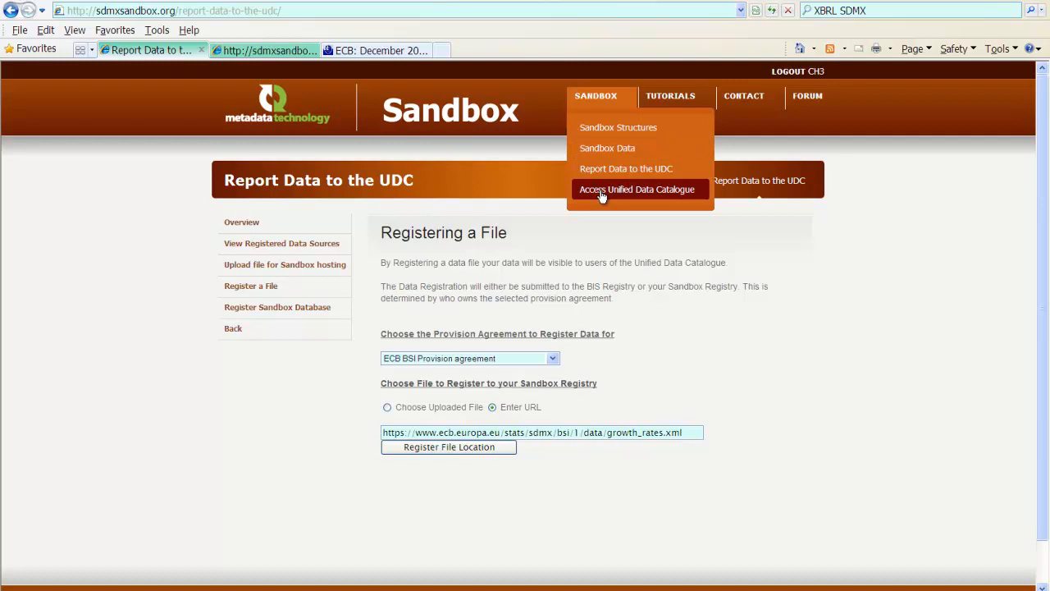
- Browse ECB Monetary Statistics in the UDC with three reference areas and Outstanding amounts ticked, leaving 9 series
left_click(637, 190)
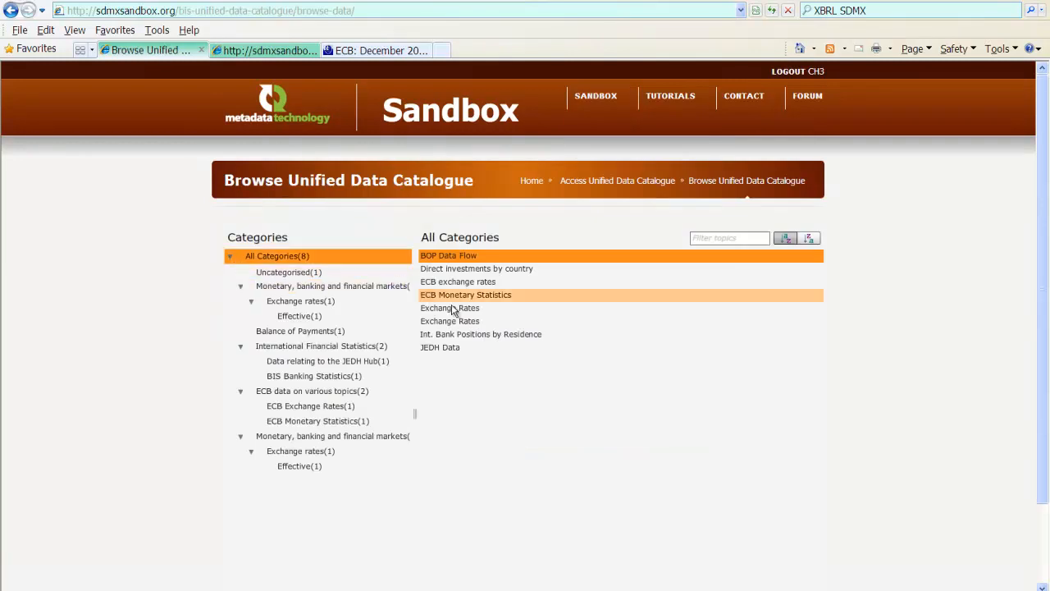
left_click(465, 296)
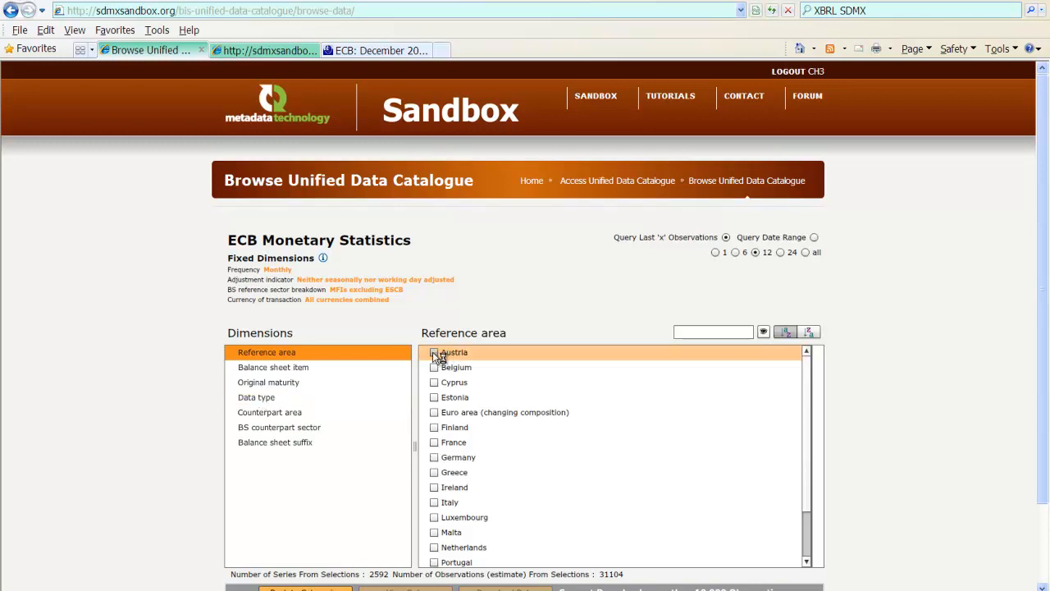
left_click(433, 351)
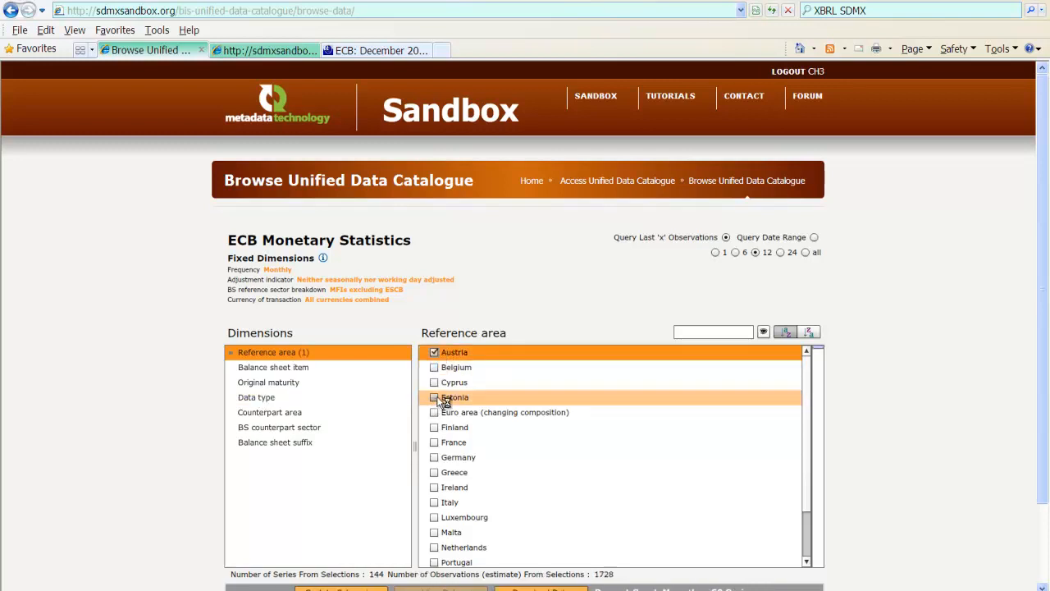
left_click(256, 397)
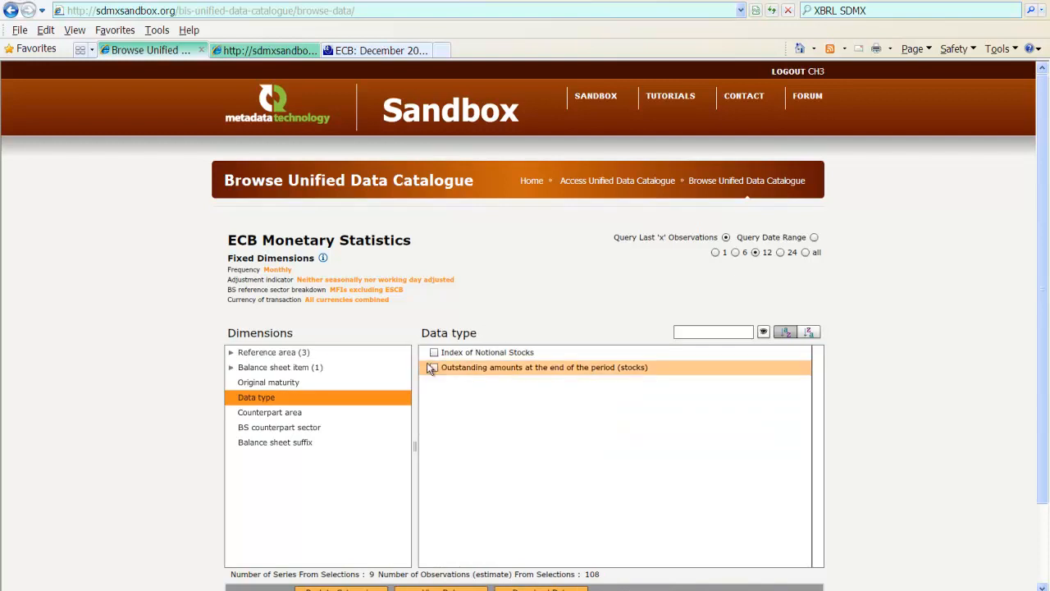
left_click(433, 368)
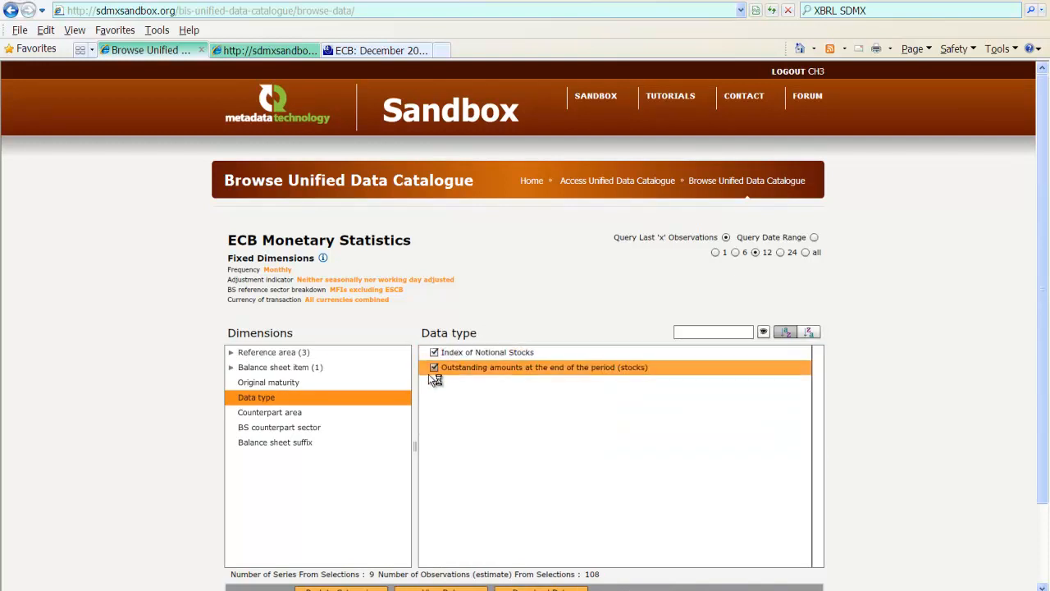
left_click(433, 368)
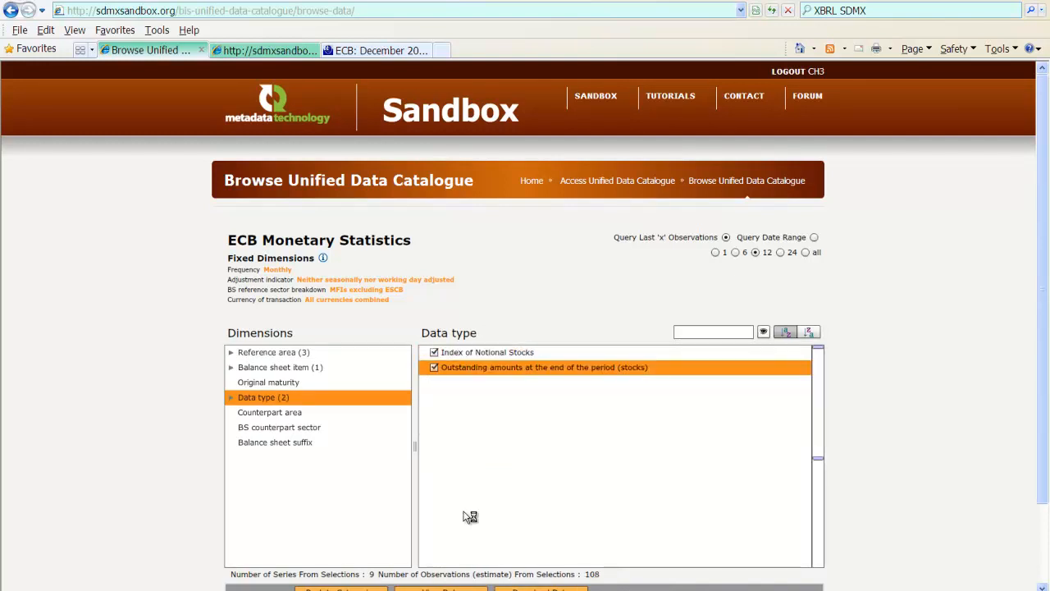